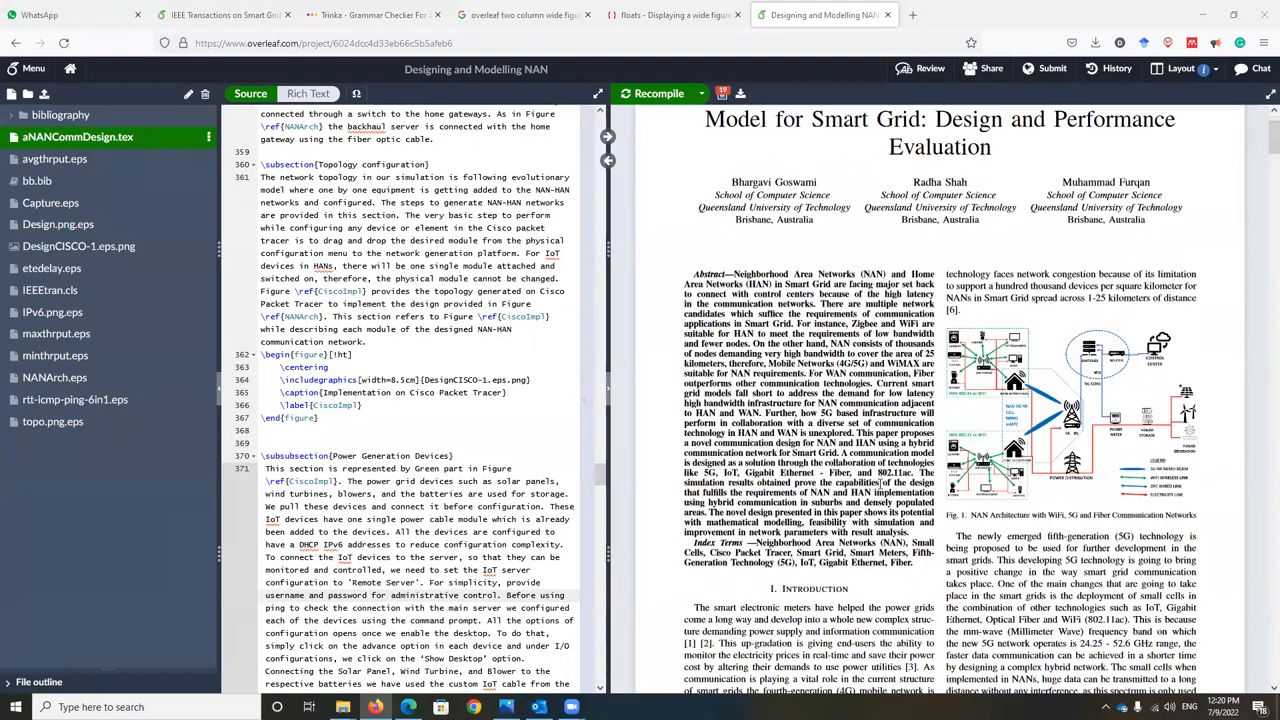
Scroll the preview to Fig. 2 (Cisco Packet Tracer) and zoom in on it.
scroll("down", 3)
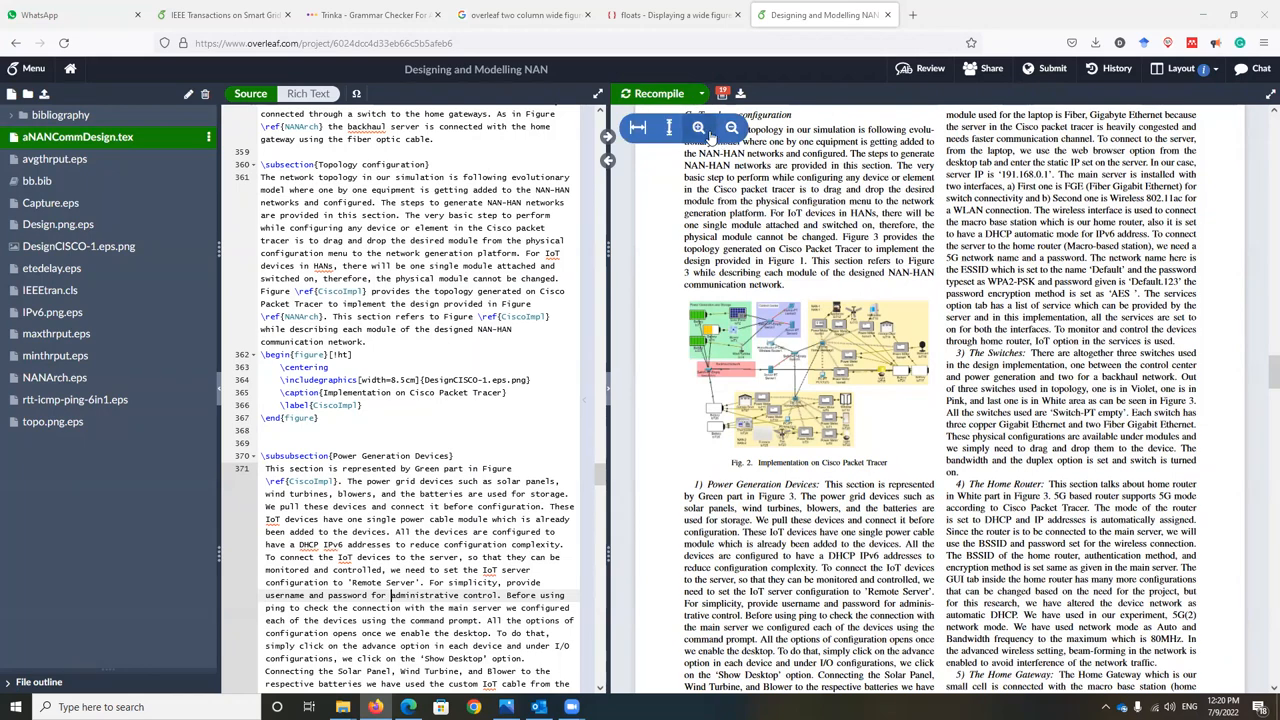
left_click(698, 128)
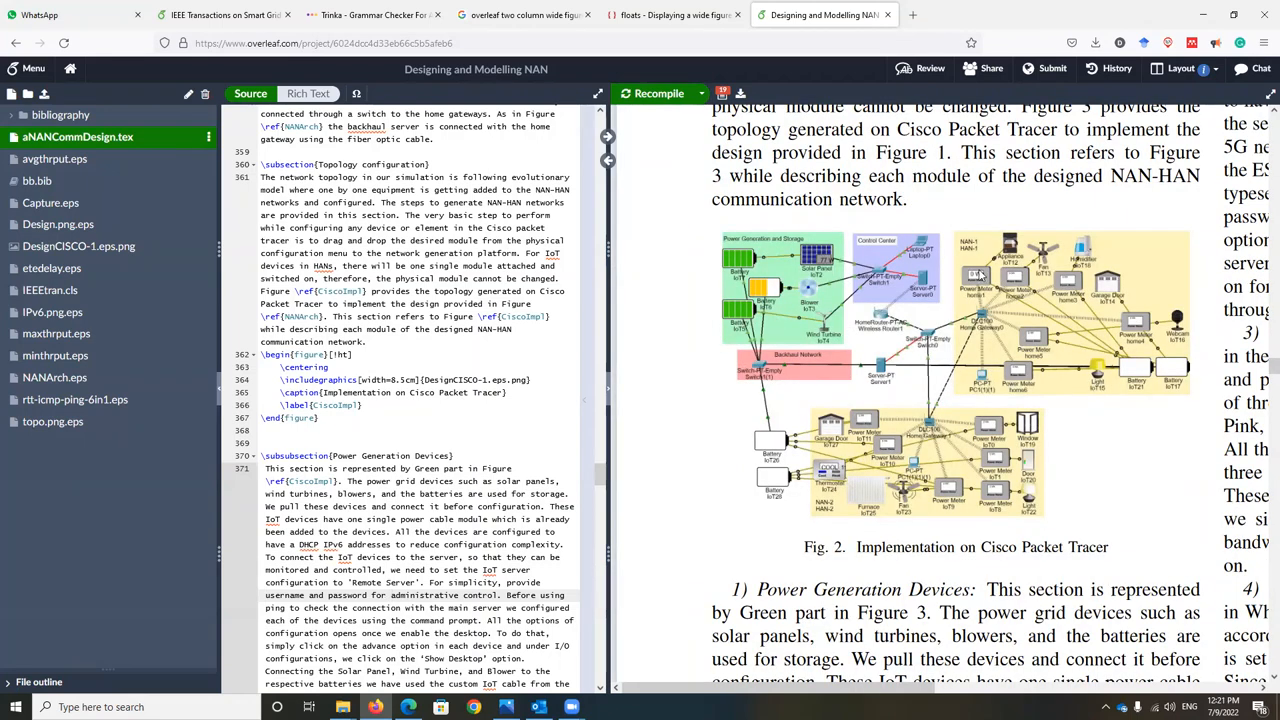
mouse_move(1090, 396)
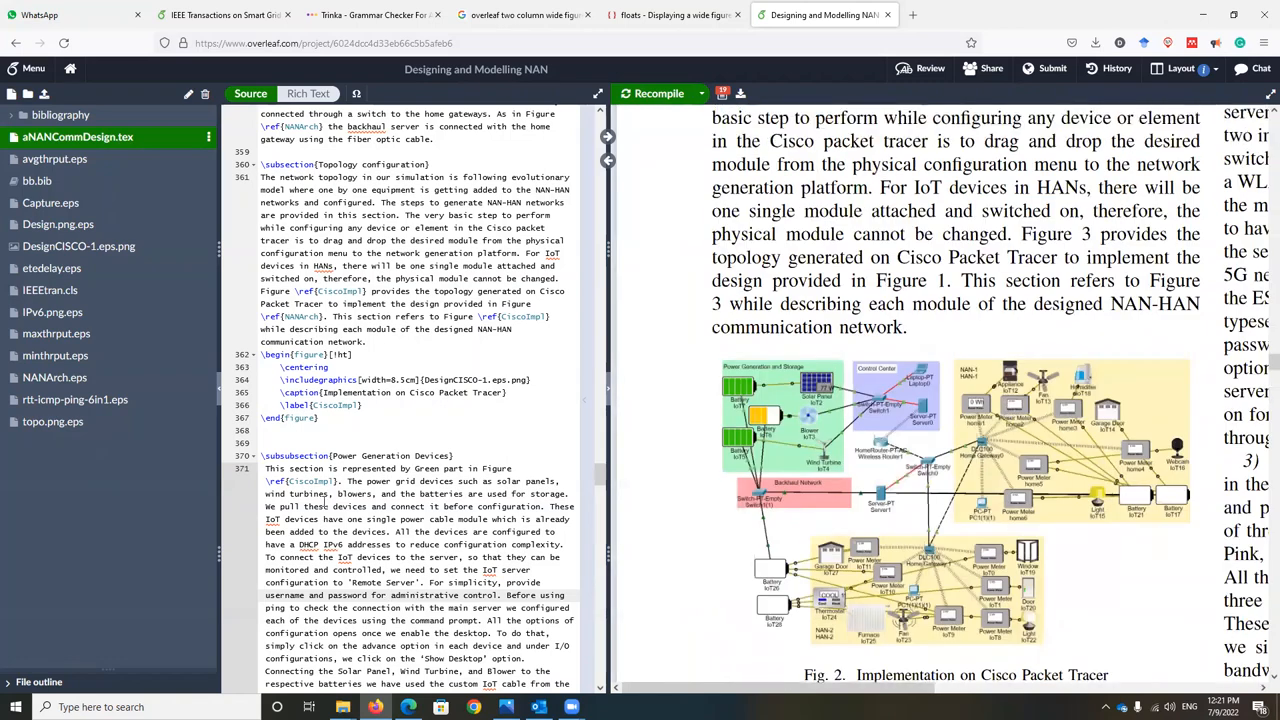
Duplicate the figure as a figure*[!ht] block with DesignCISCO-1 at full text width.
left_click(260, 354)
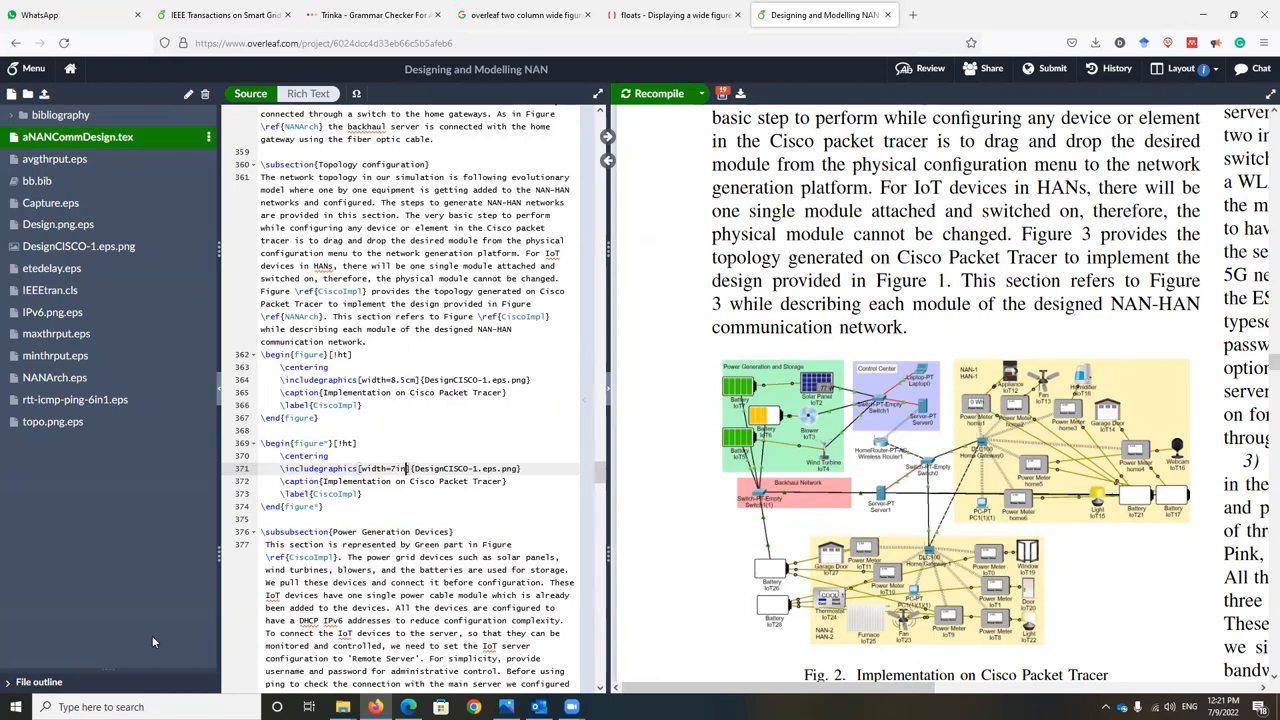
left_click(324, 506)
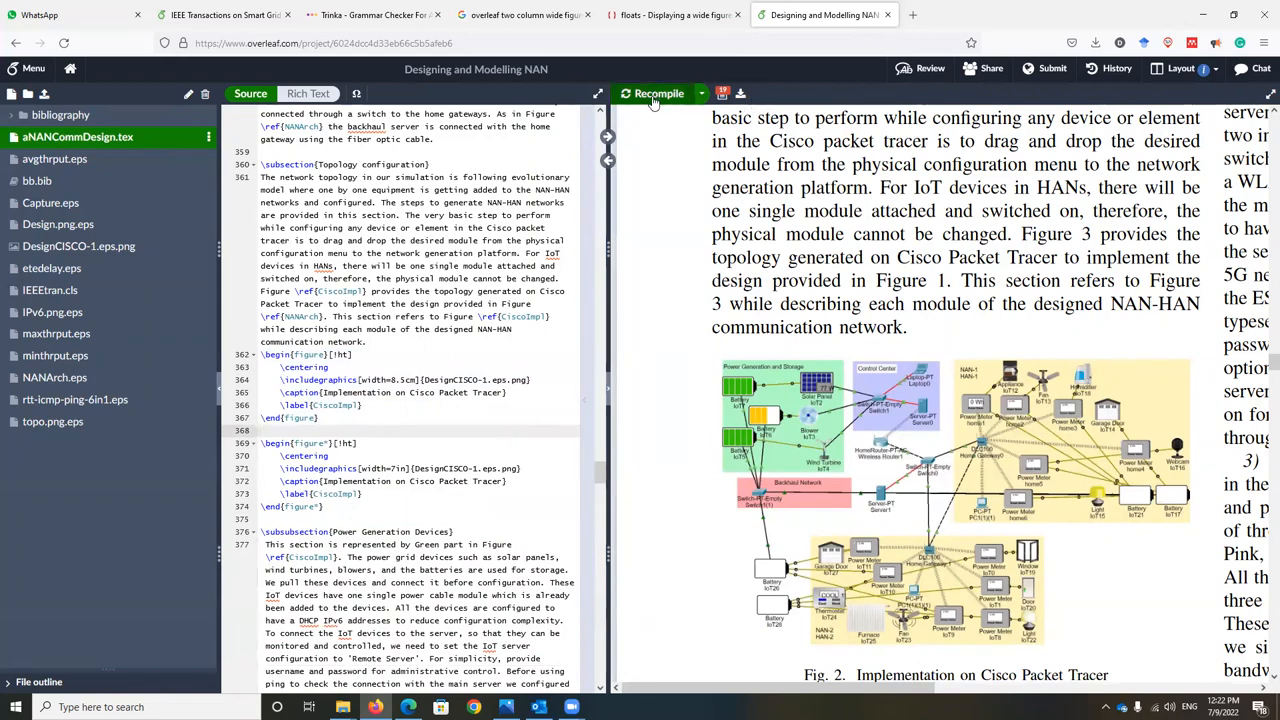
mouse_move(658, 94)
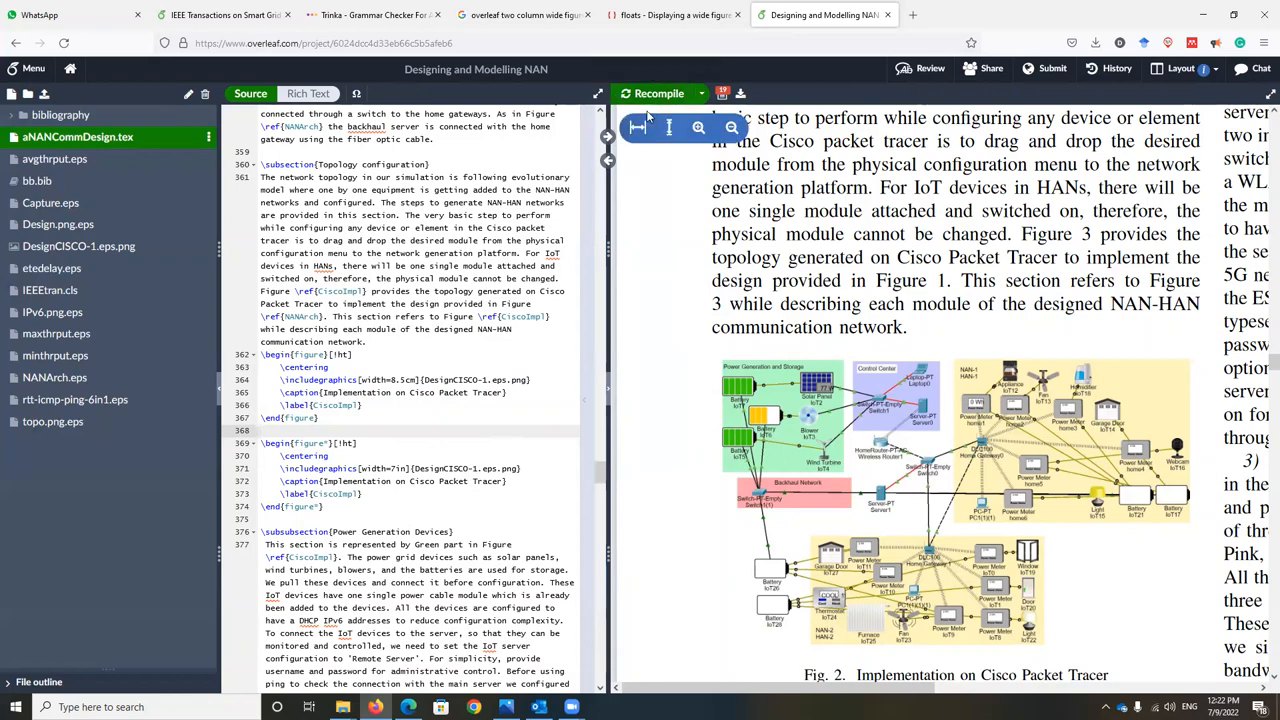
Recompile the paper and zoom the preview out to show the two-column page.
left_click(658, 94)
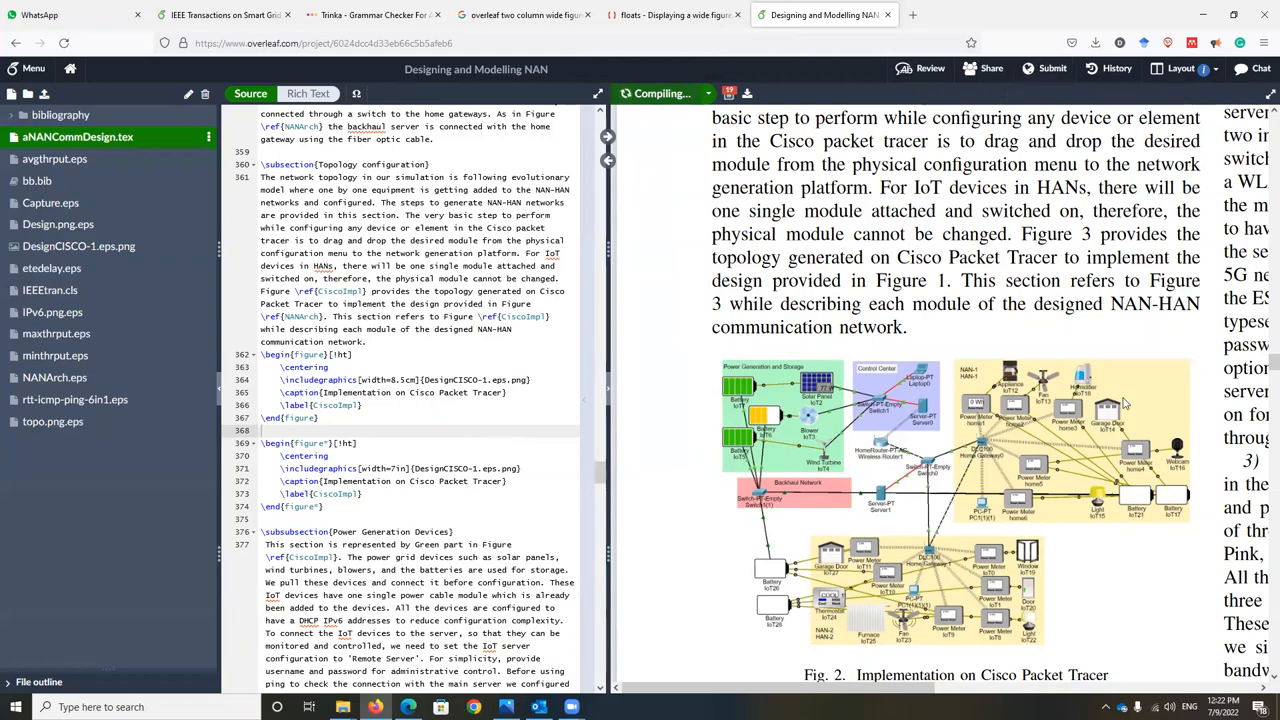
scroll("down", 3)
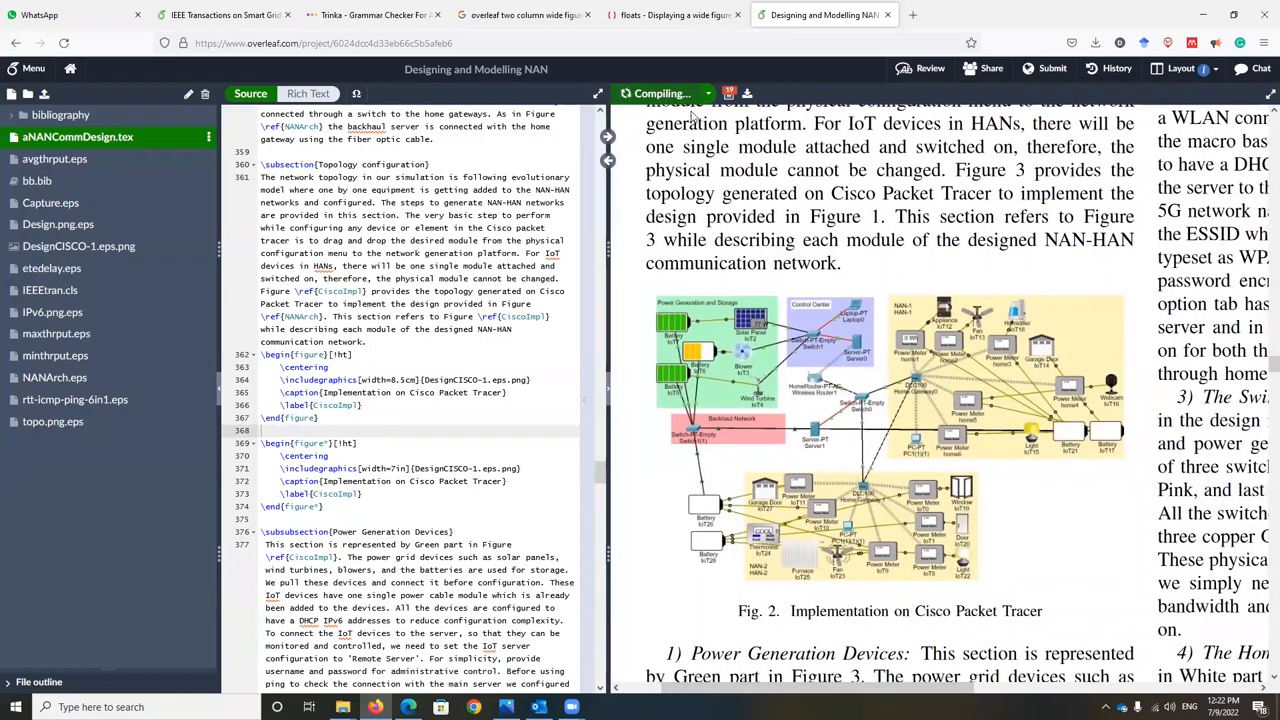
left_click(732, 128)
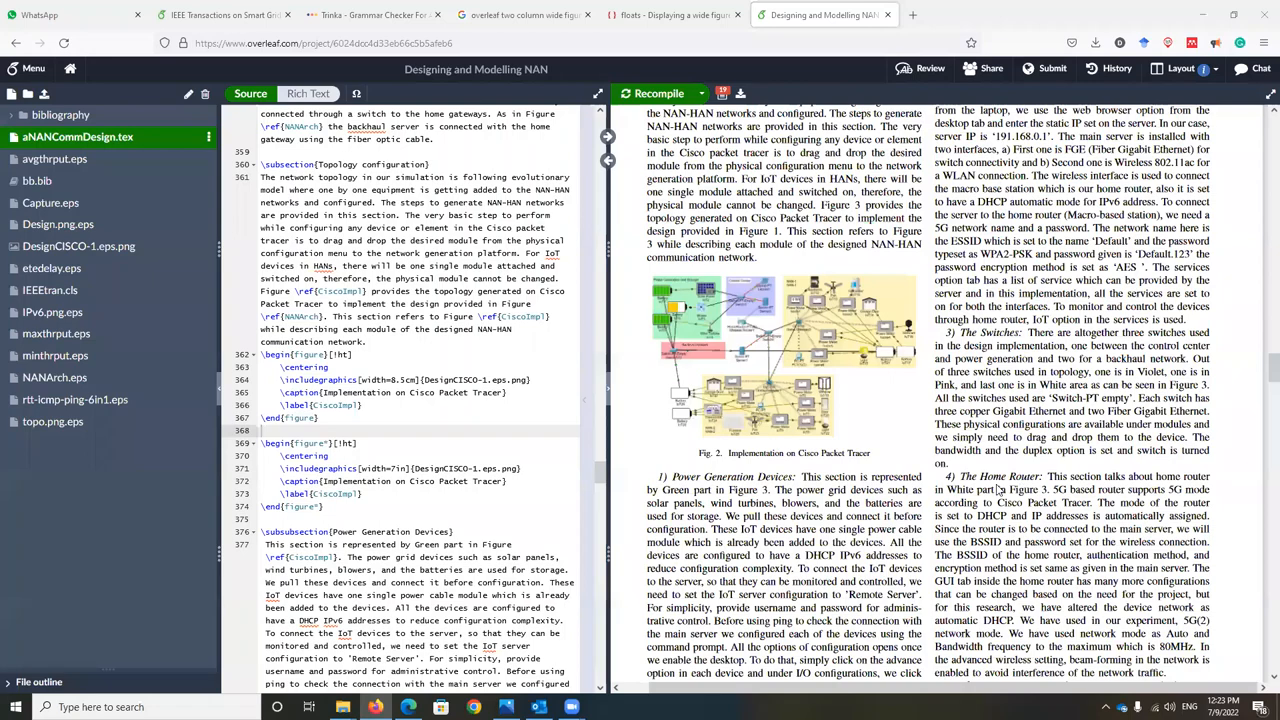
Scroll the preview down to the page-wide Fig. 3 spanning both columns.
scroll("down", 3)
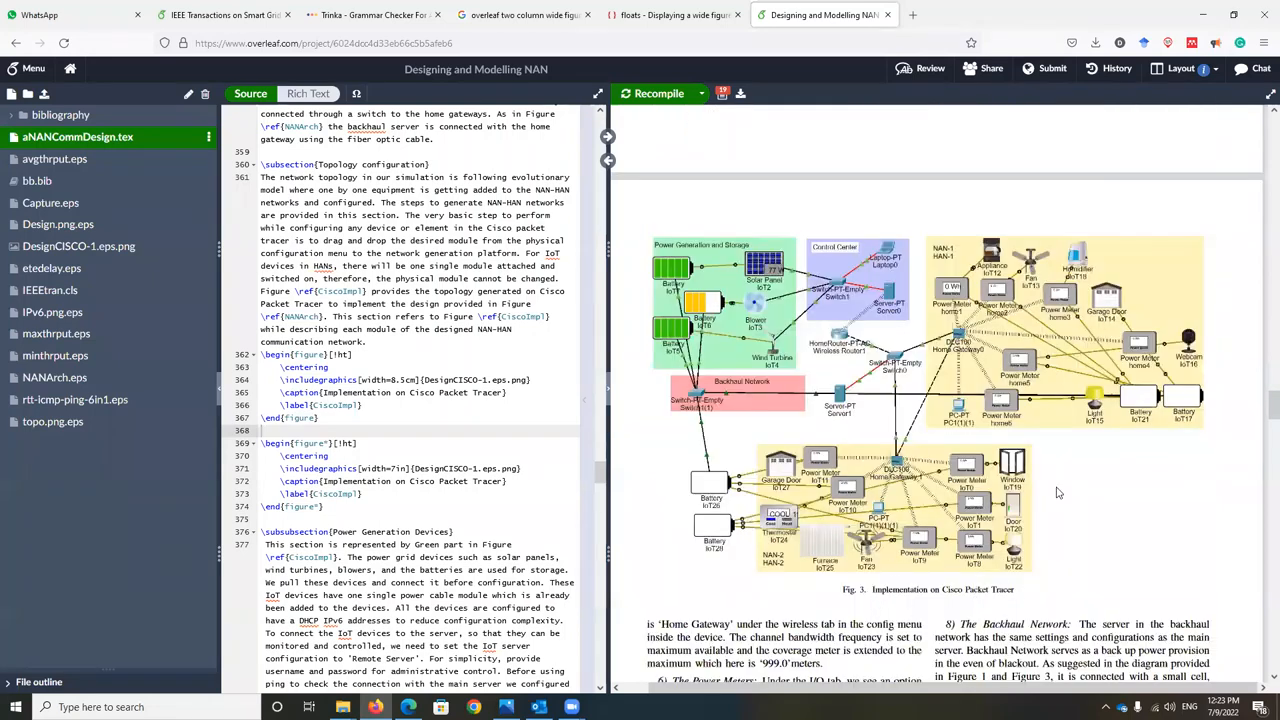
mouse_move(1036, 560)
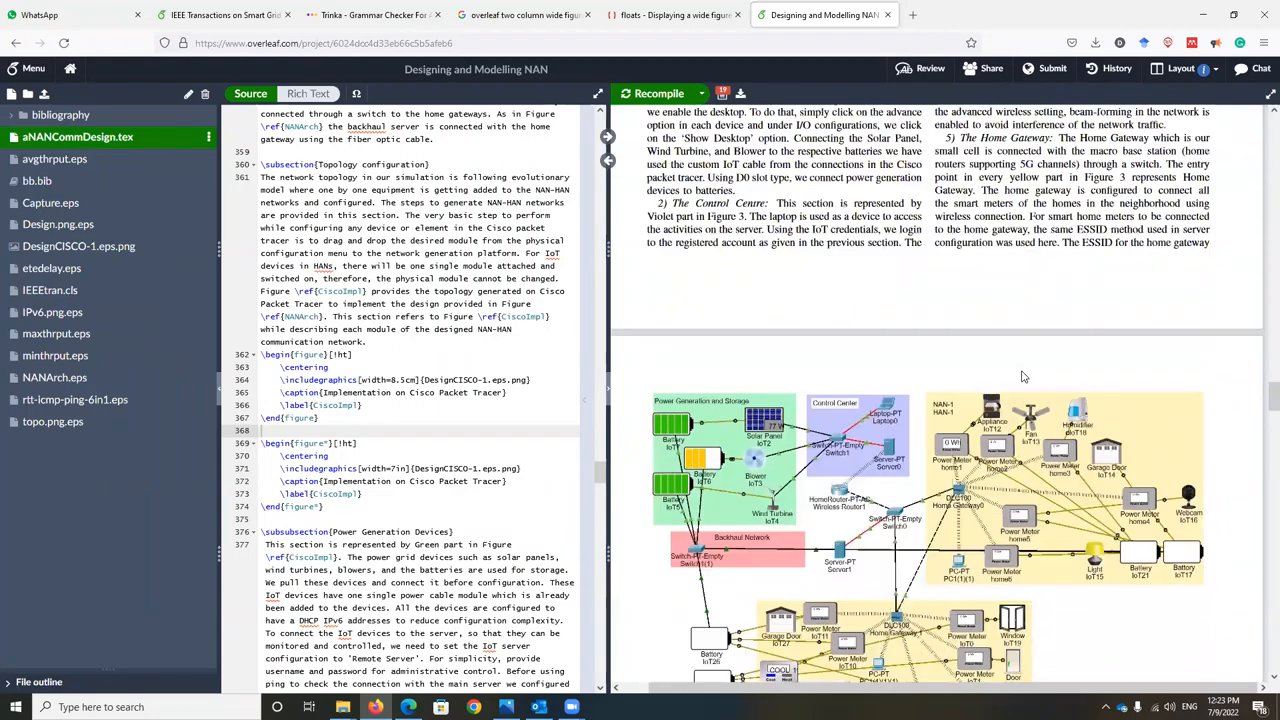
scroll("up", 3)
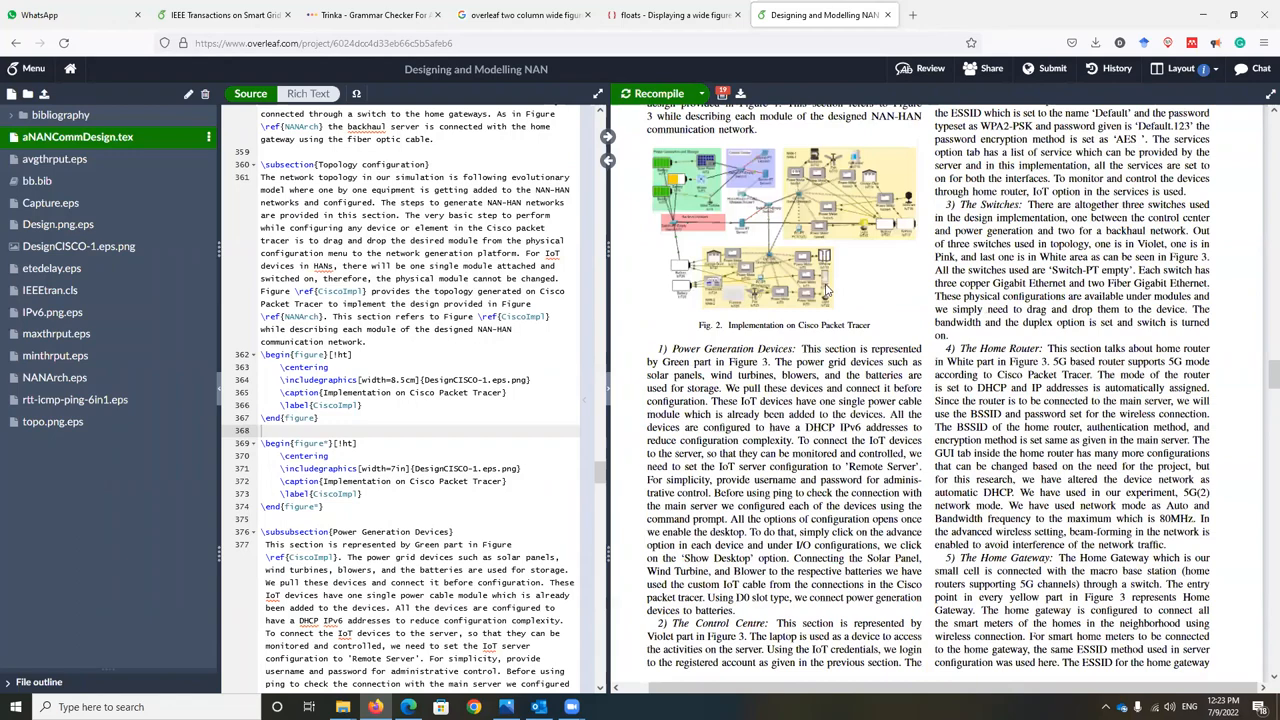
scroll("down", 3)
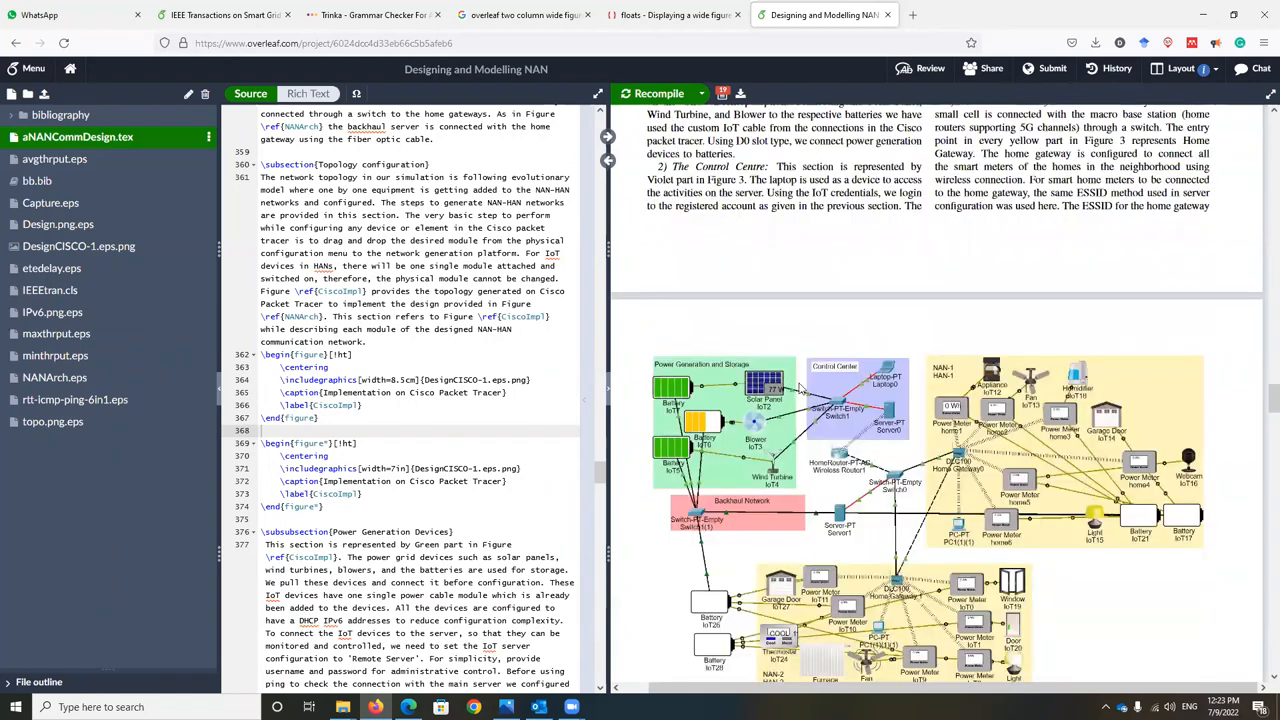
scroll("down", 3)
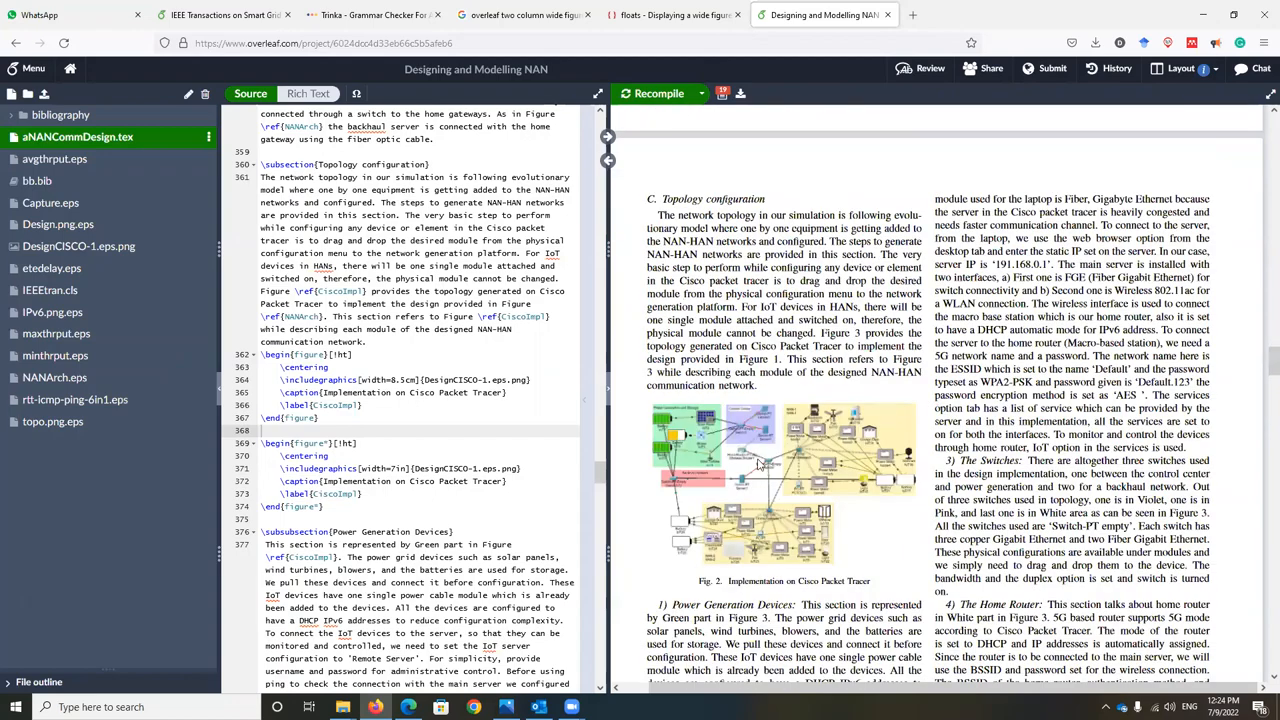
scroll("down", 3)
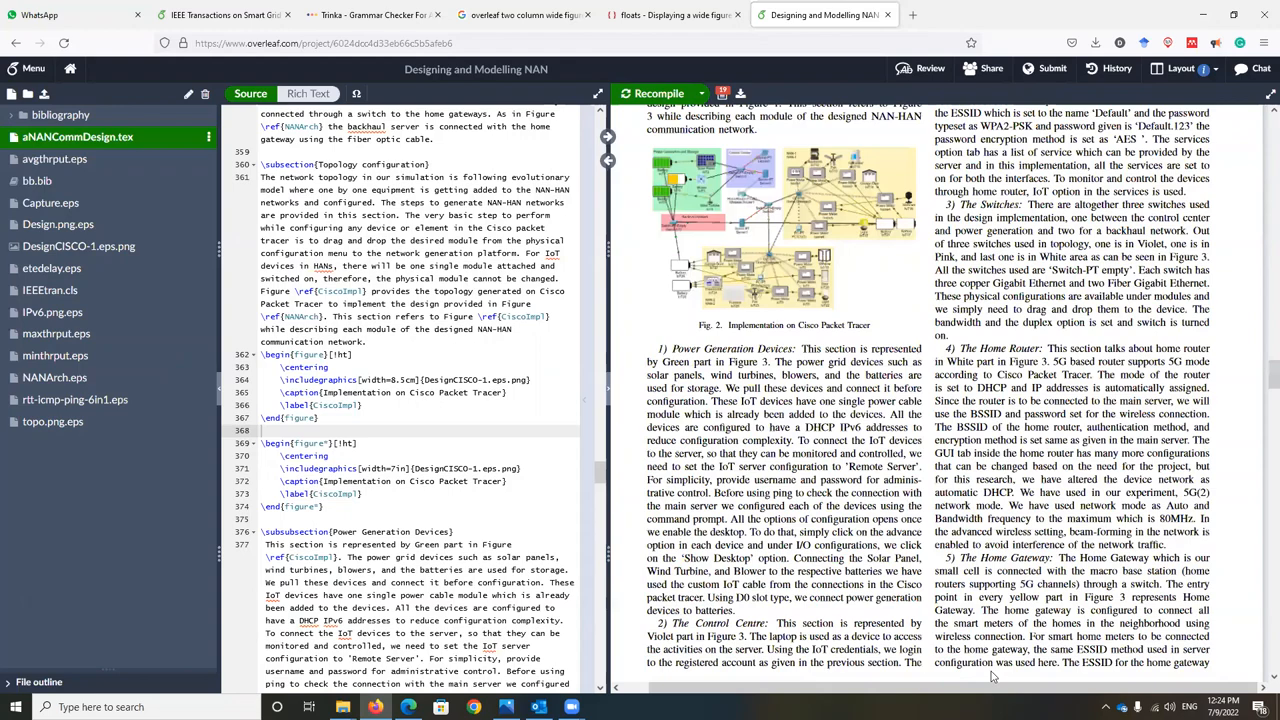
scroll("down", 3)
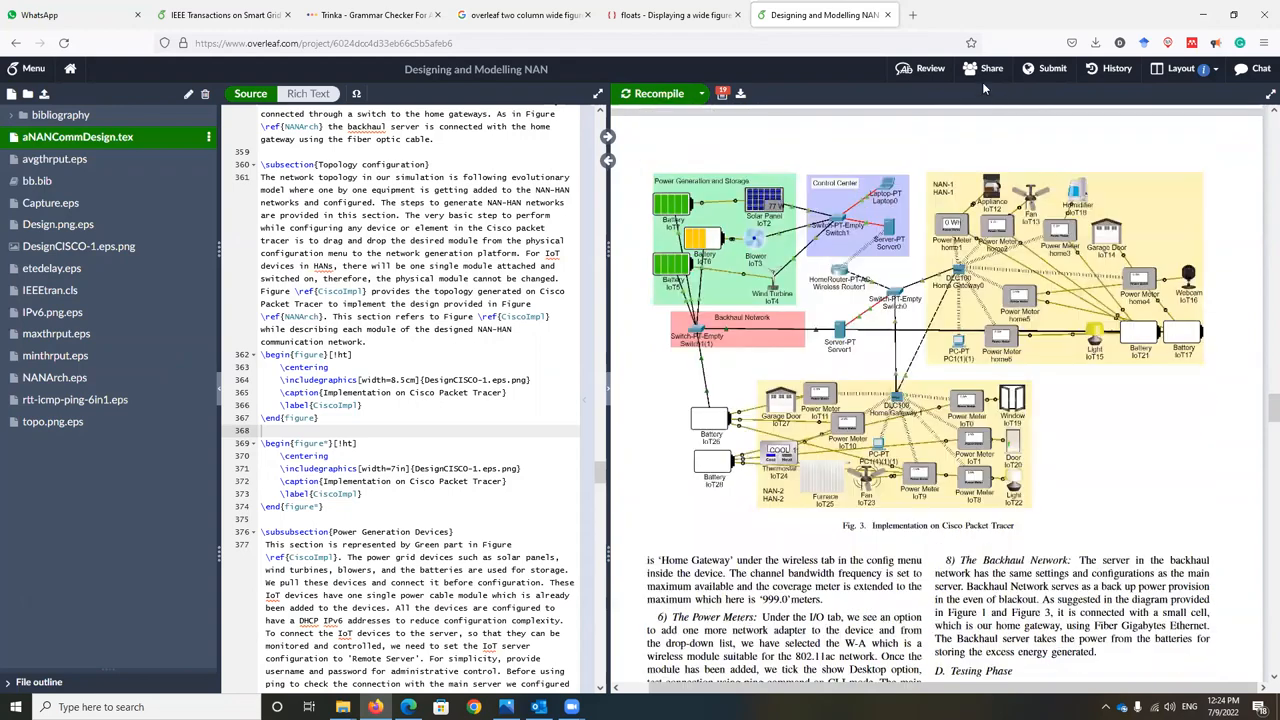